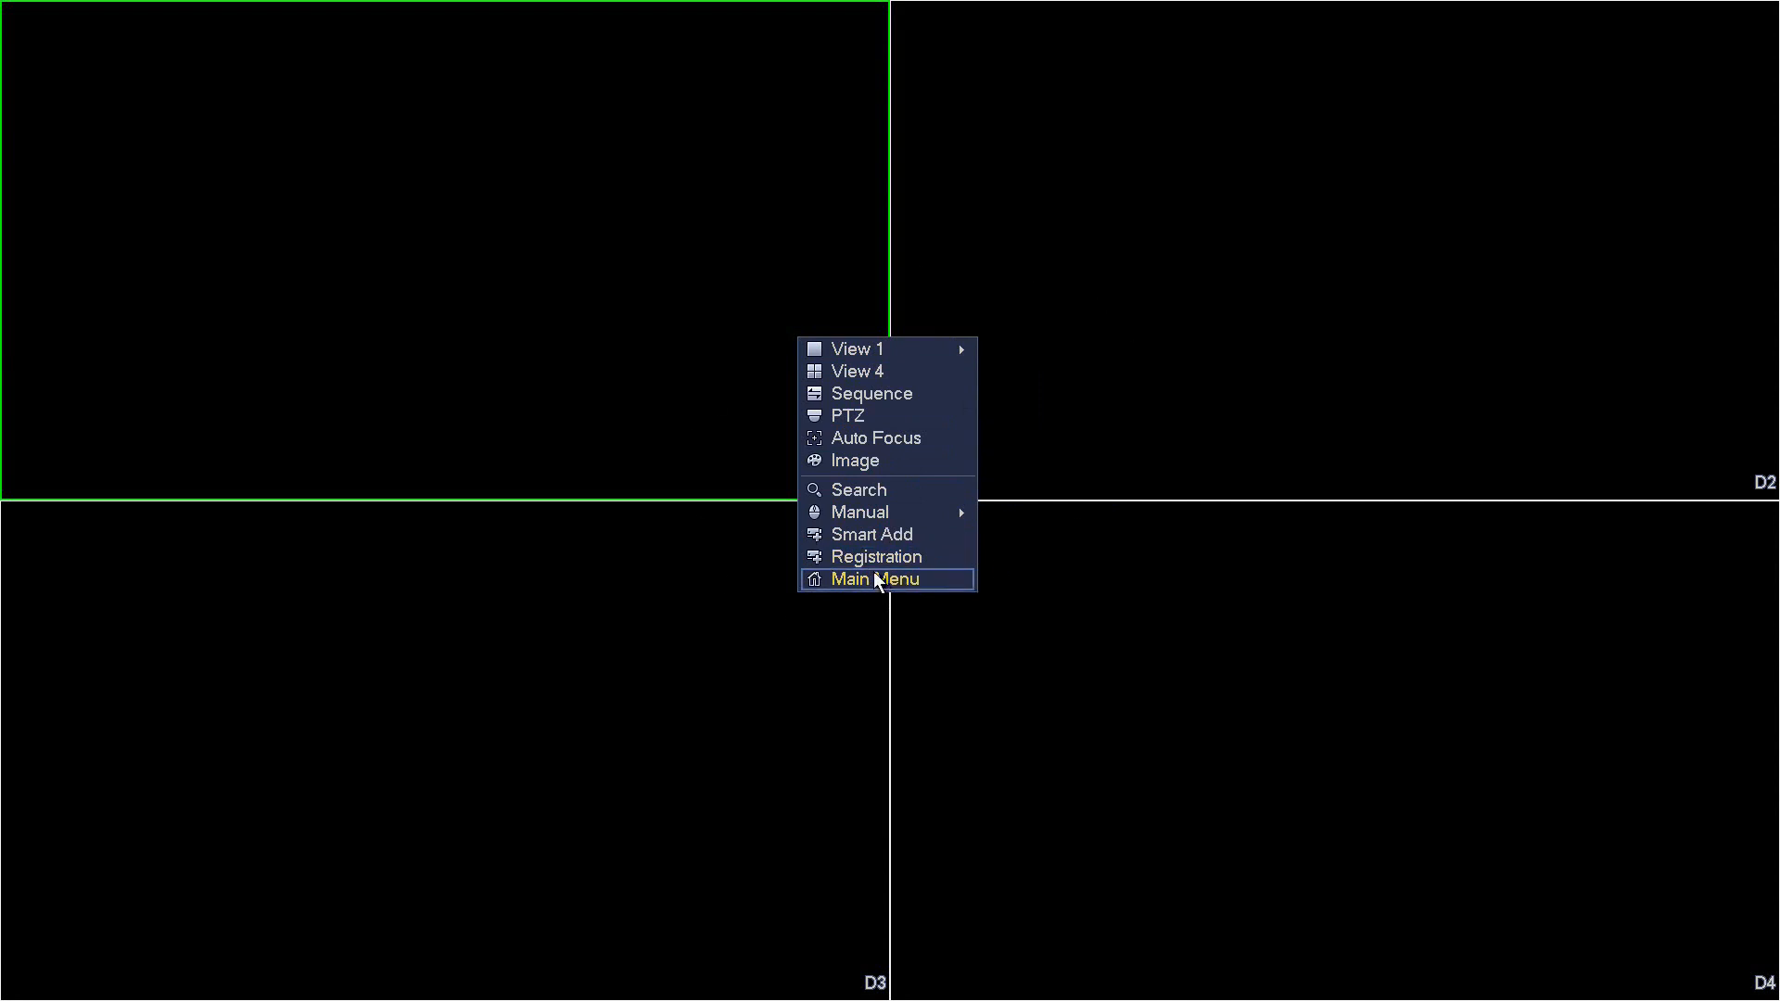
Step: Log in as admin via the unlock pattern and enter the System settings
click(874, 579)
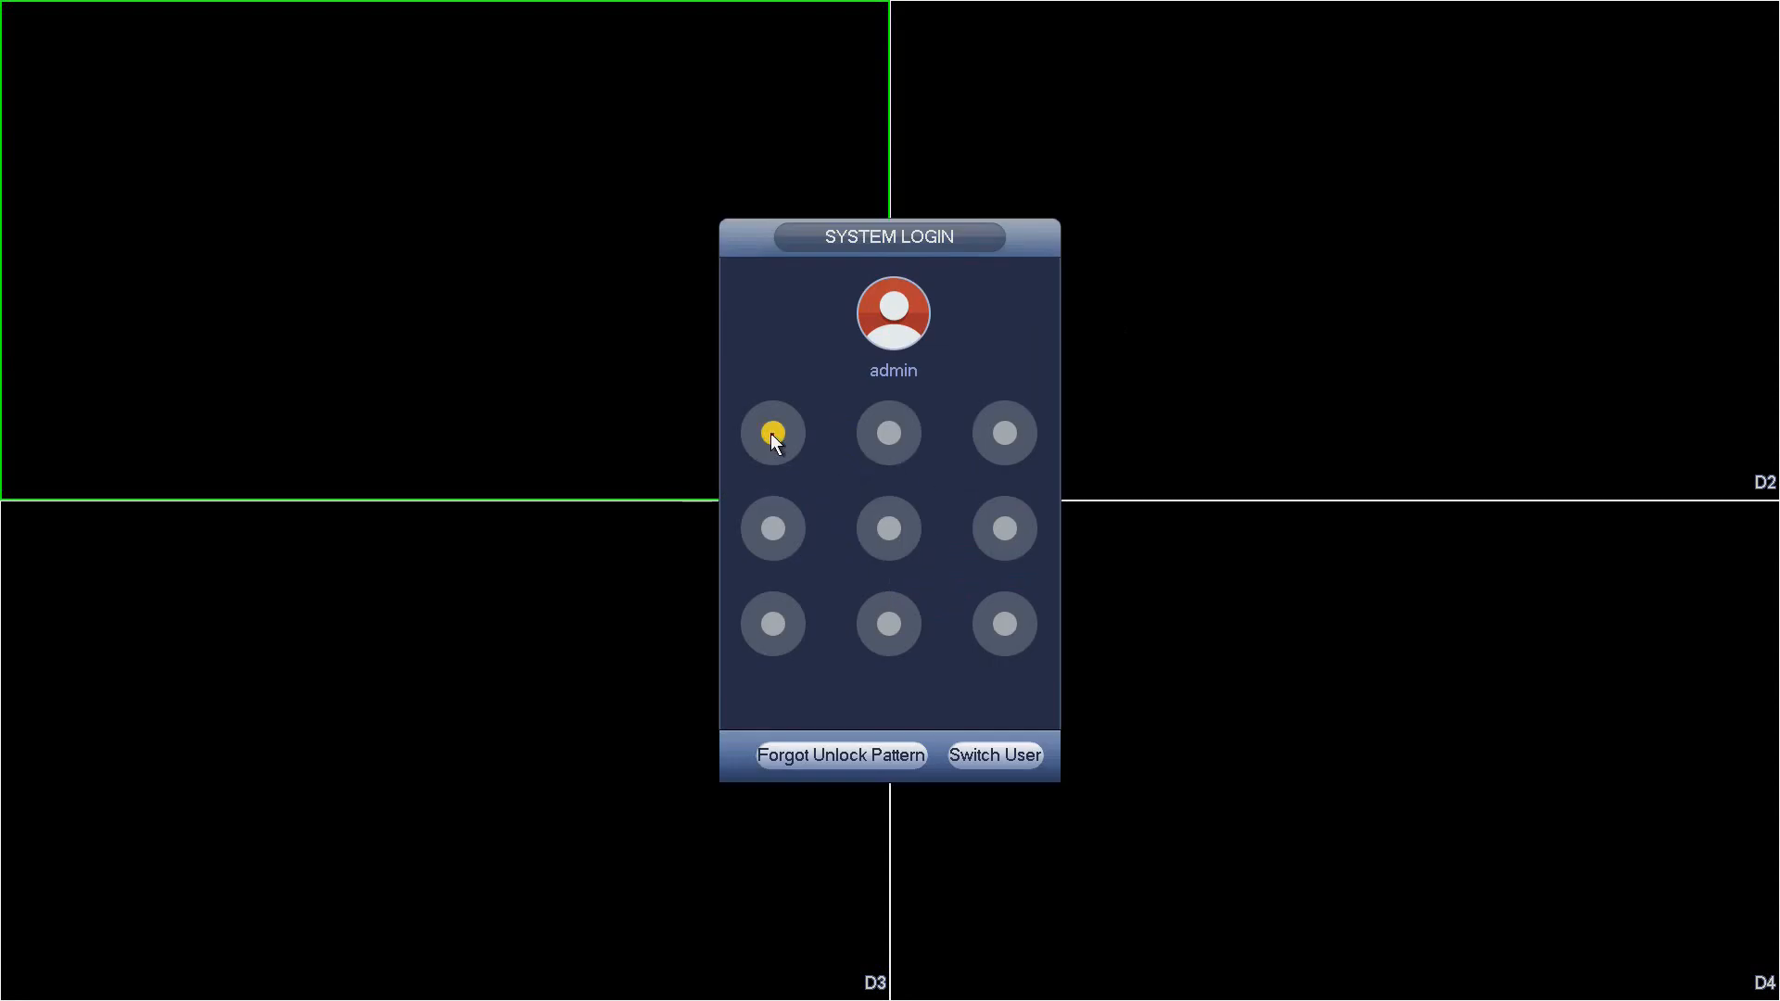
drag(773, 432, 888, 624)
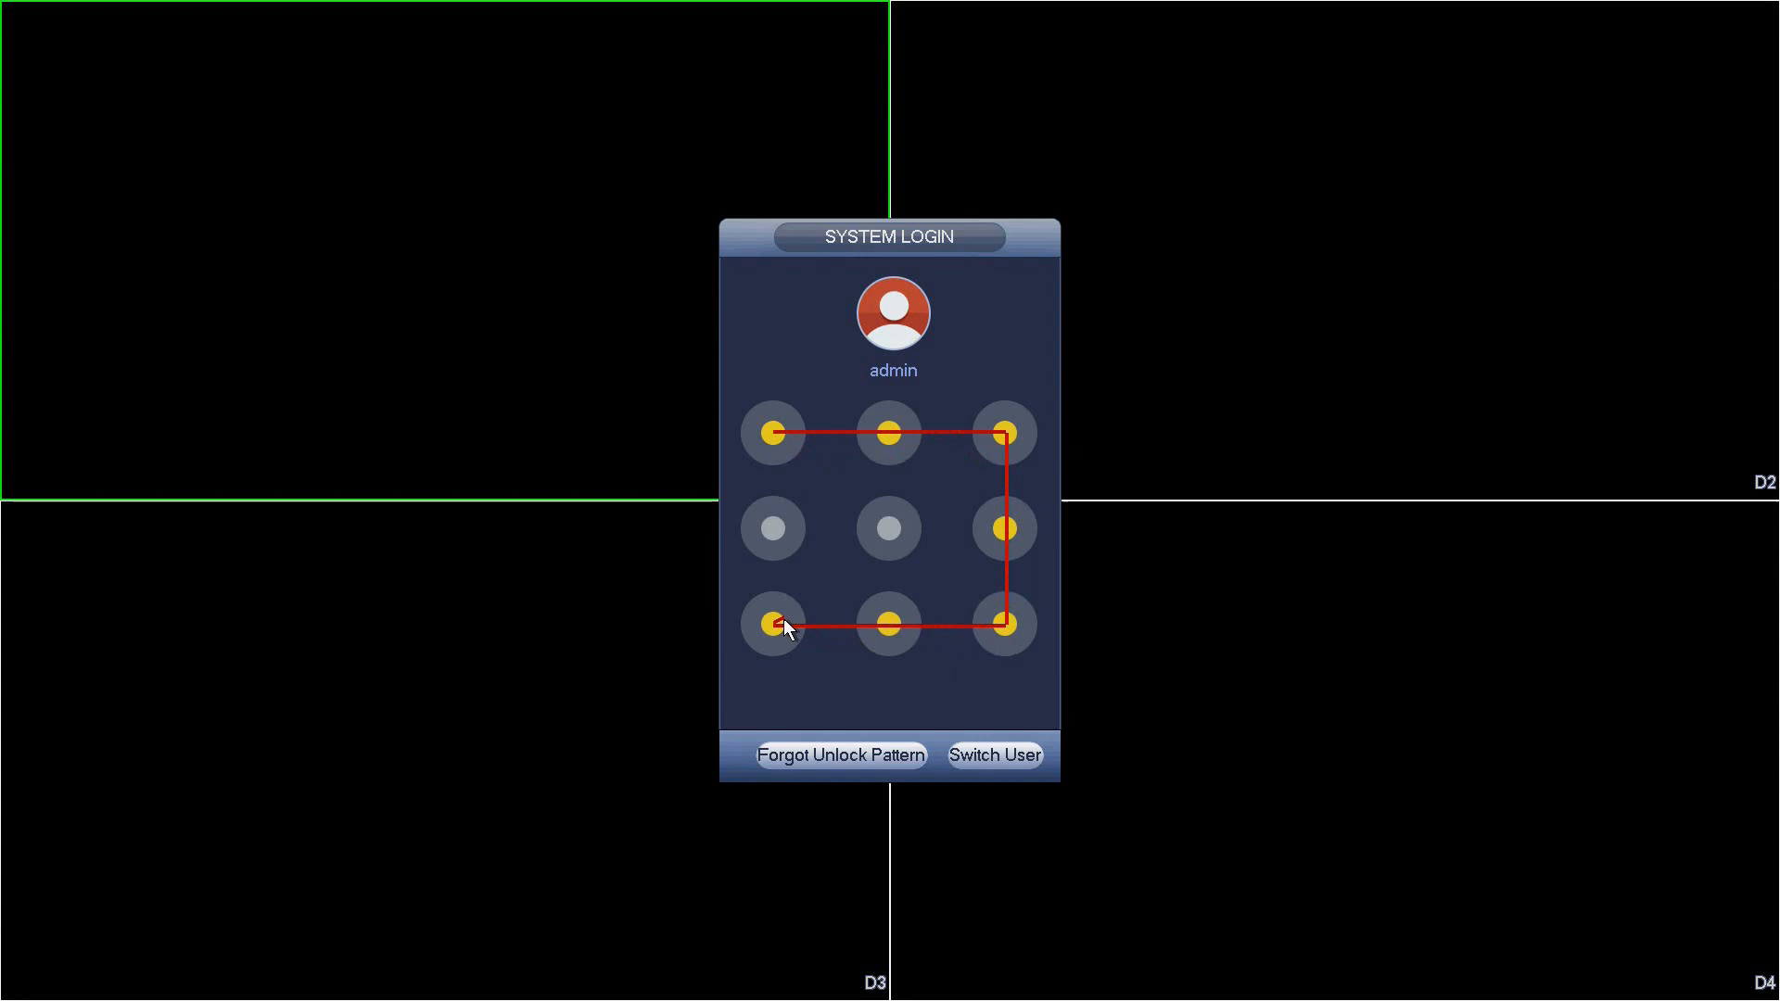
click(774, 625)
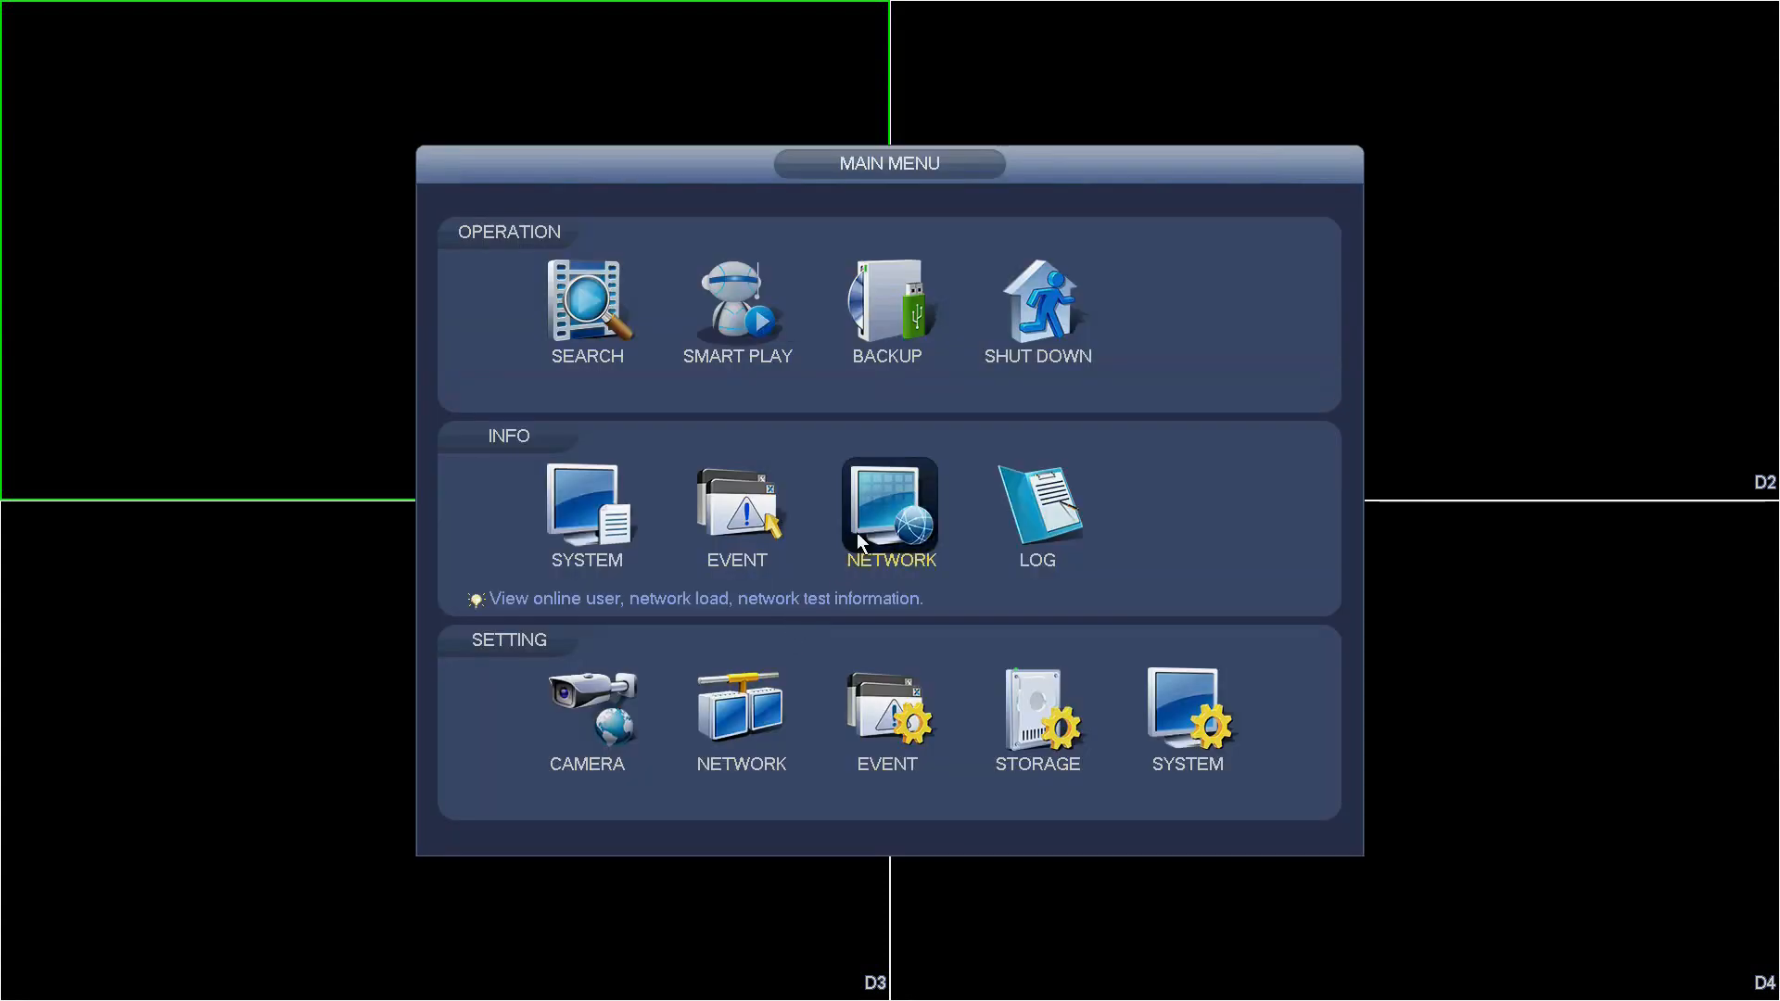
click(1186, 716)
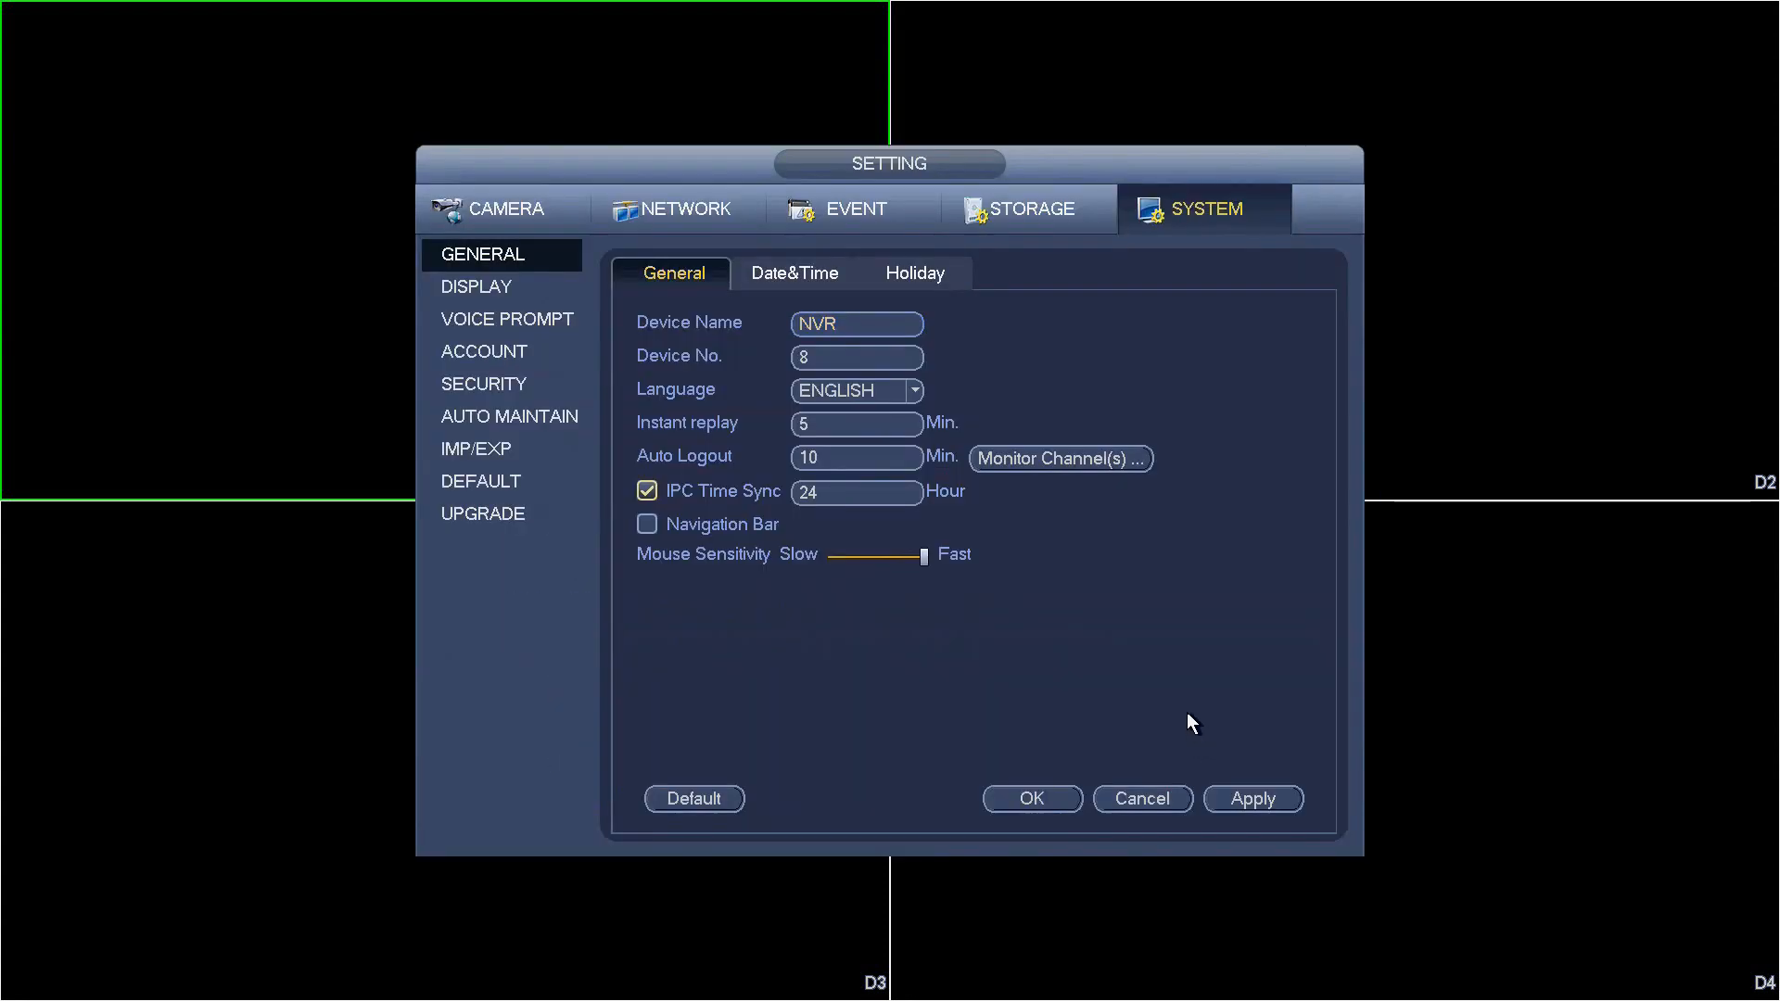
Step: Show the Display section, where the resolution still reads 1920x1080
click(476, 286)
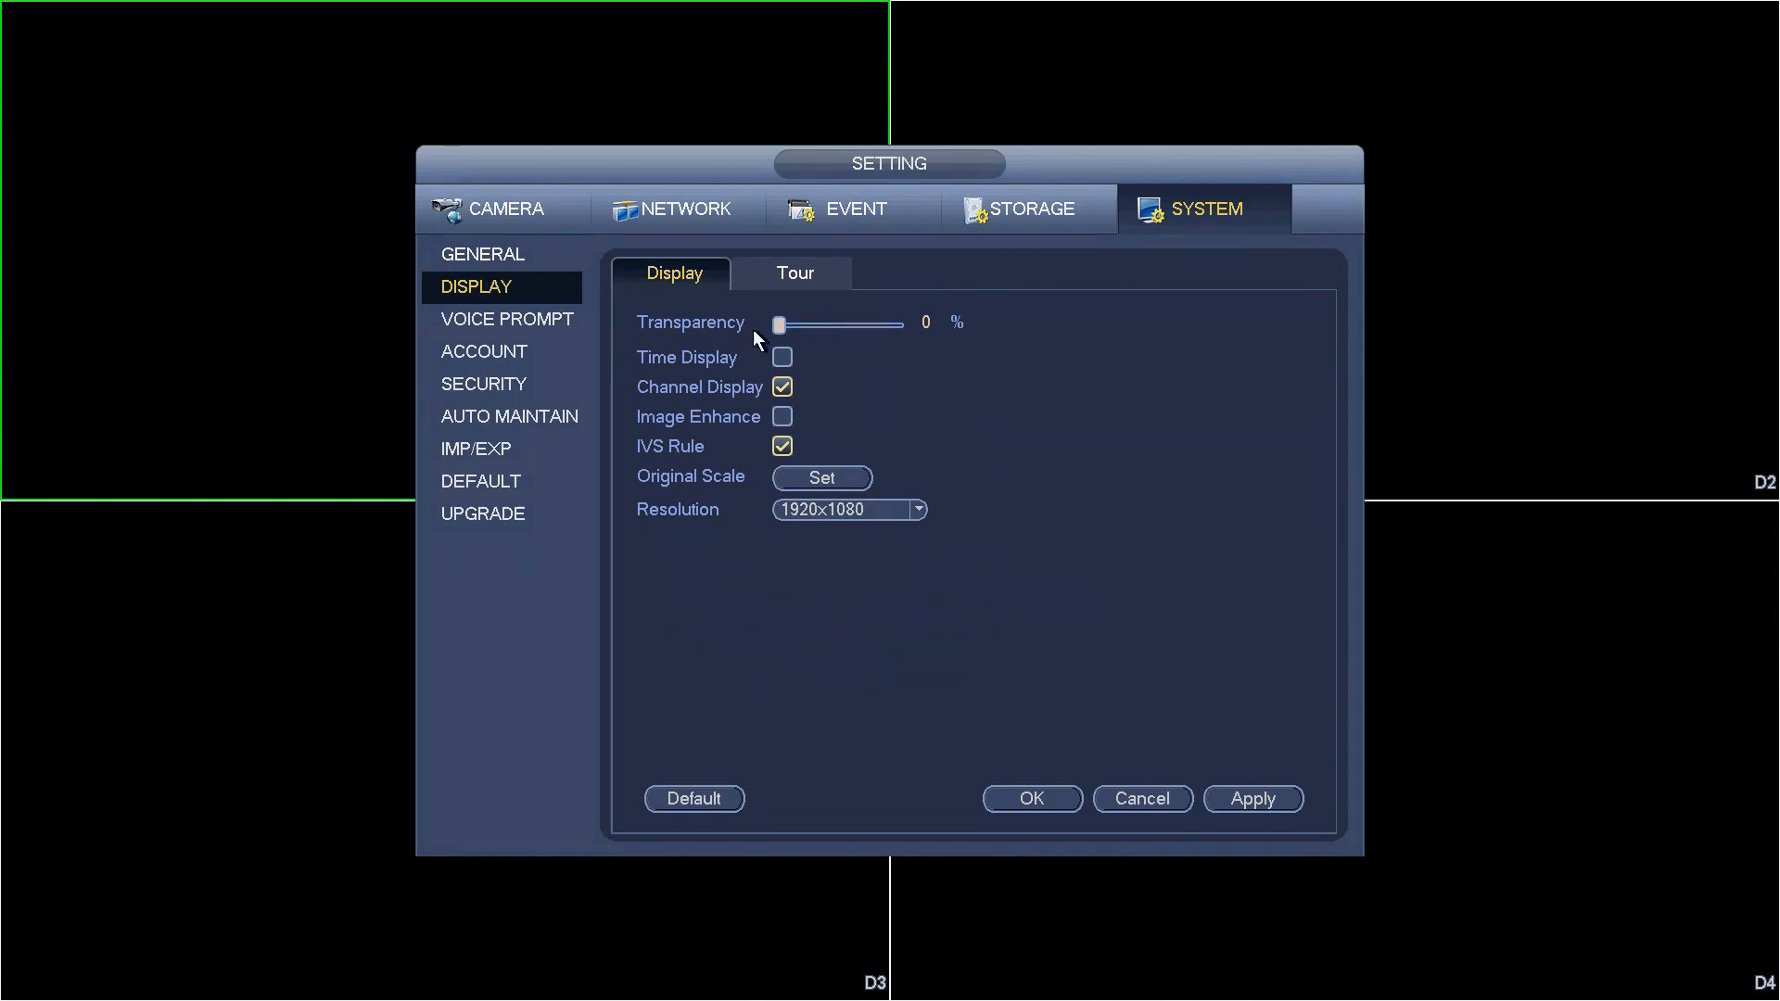
mouse_move(716, 523)
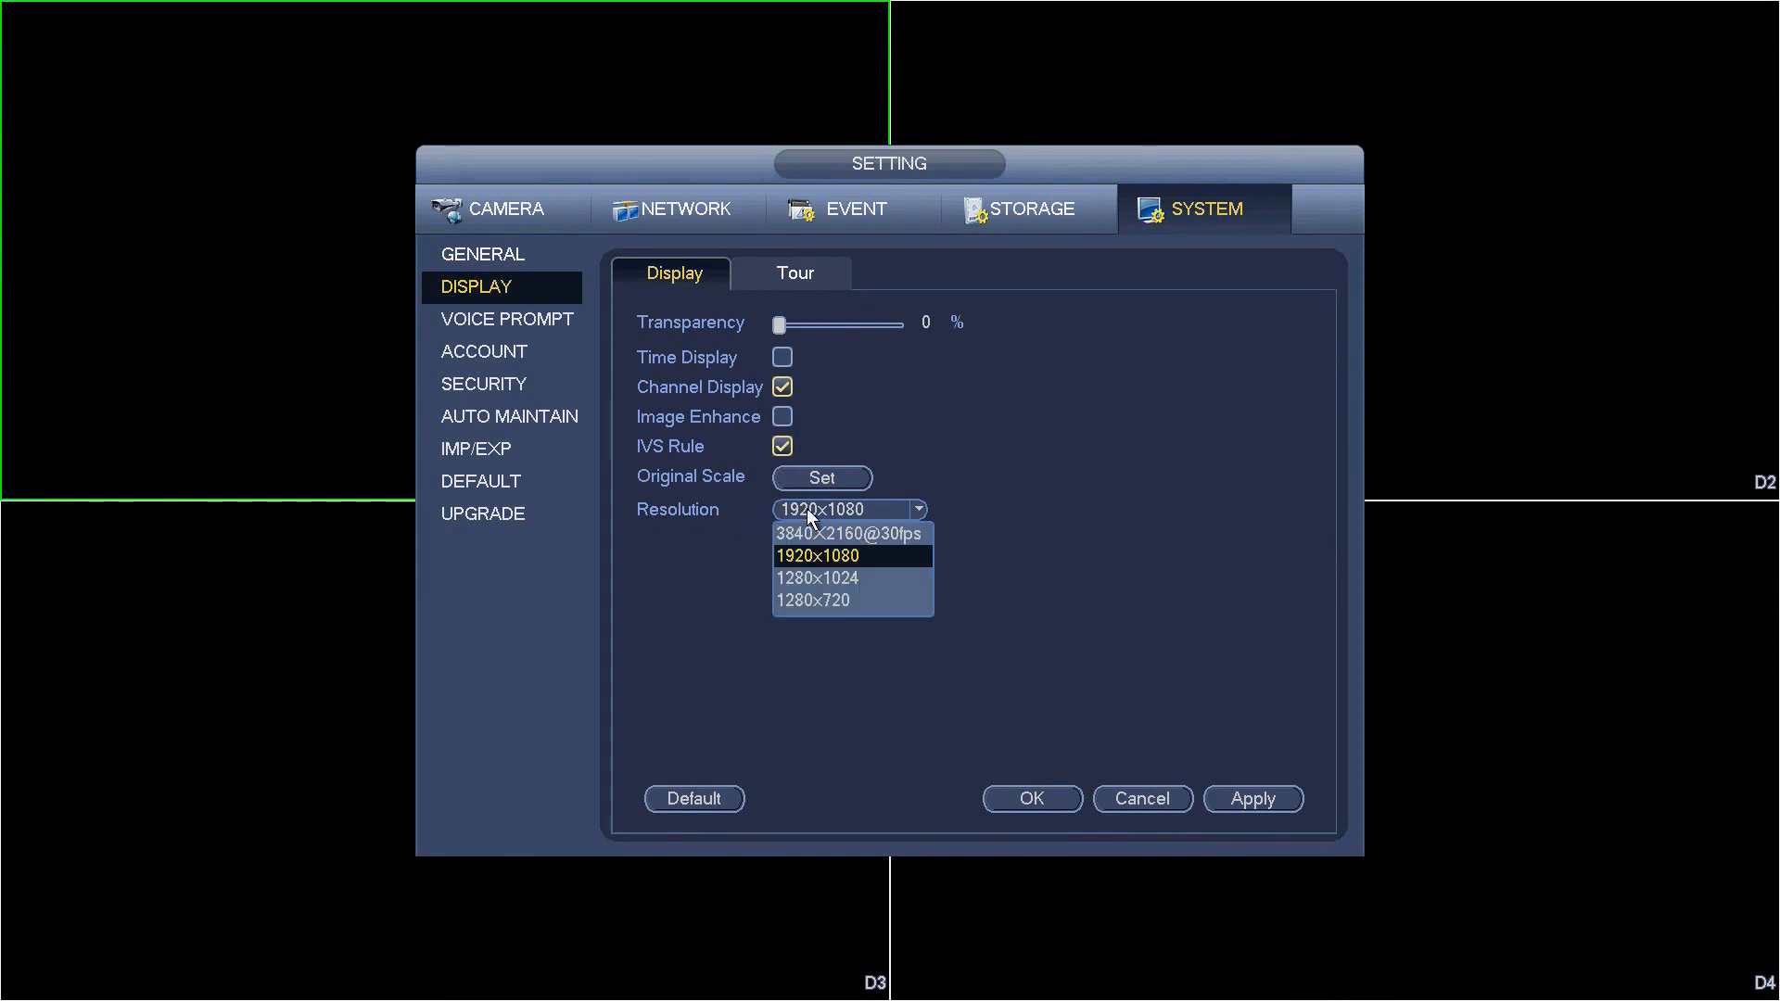
mouse_move(810, 599)
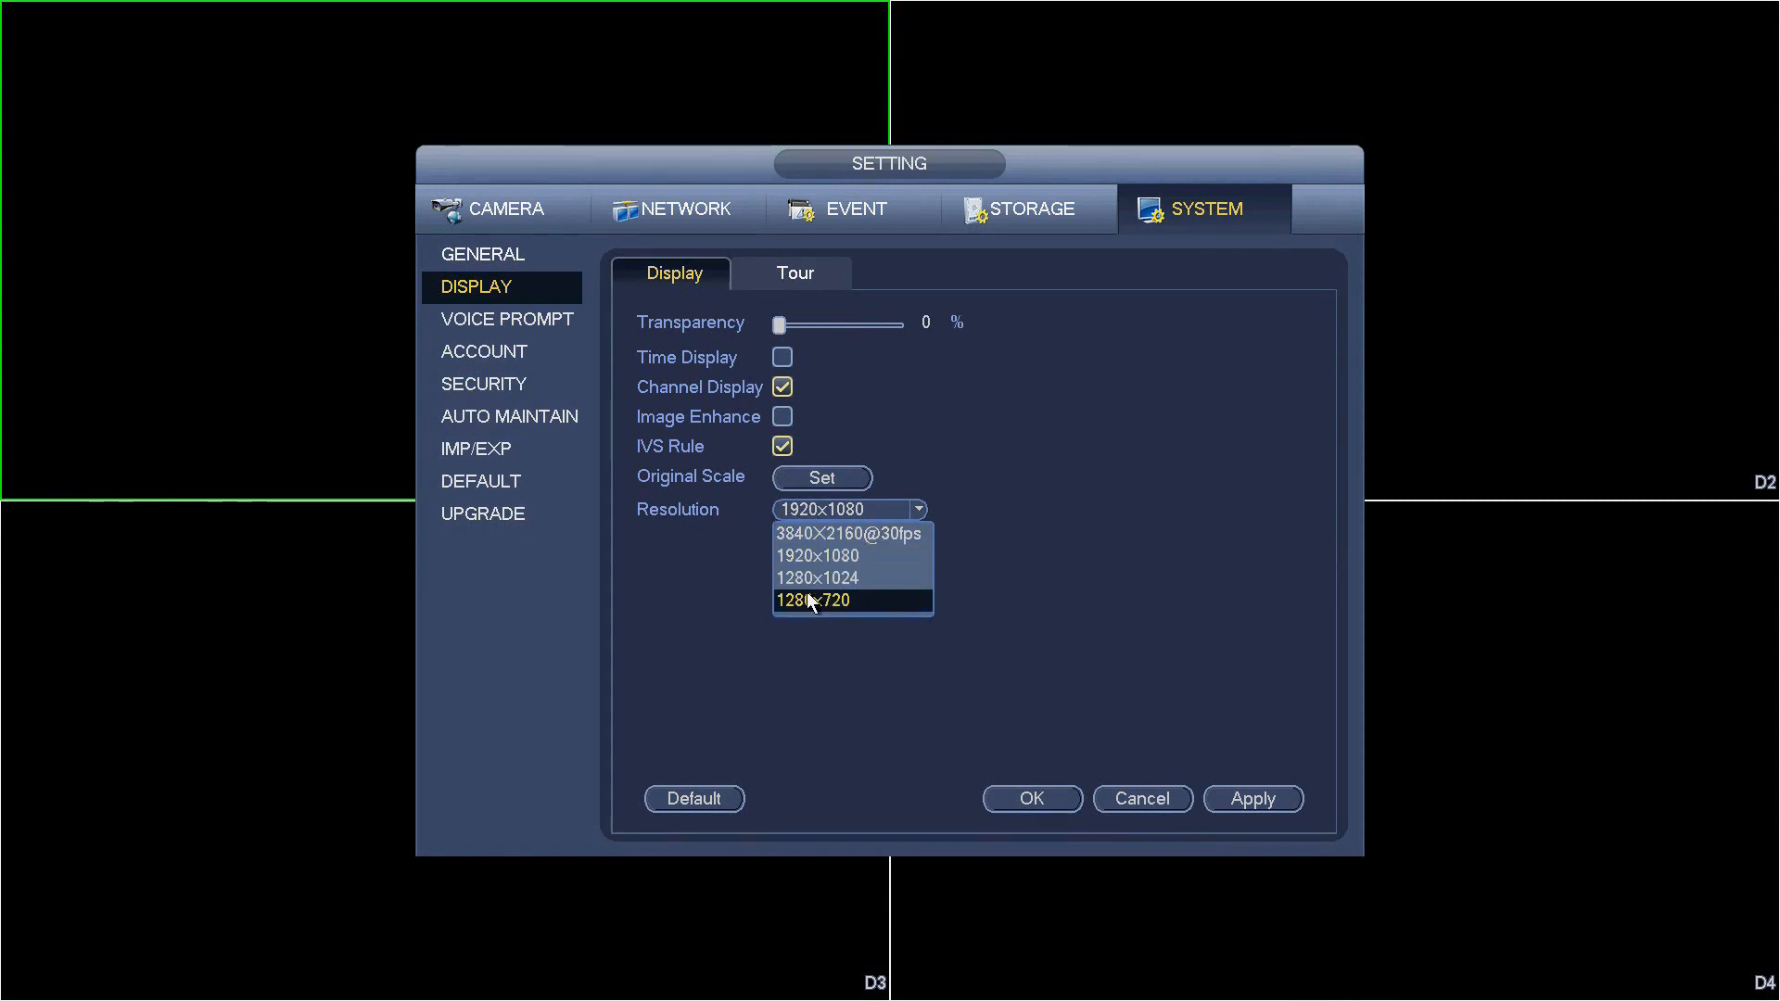
mouse_move(801, 544)
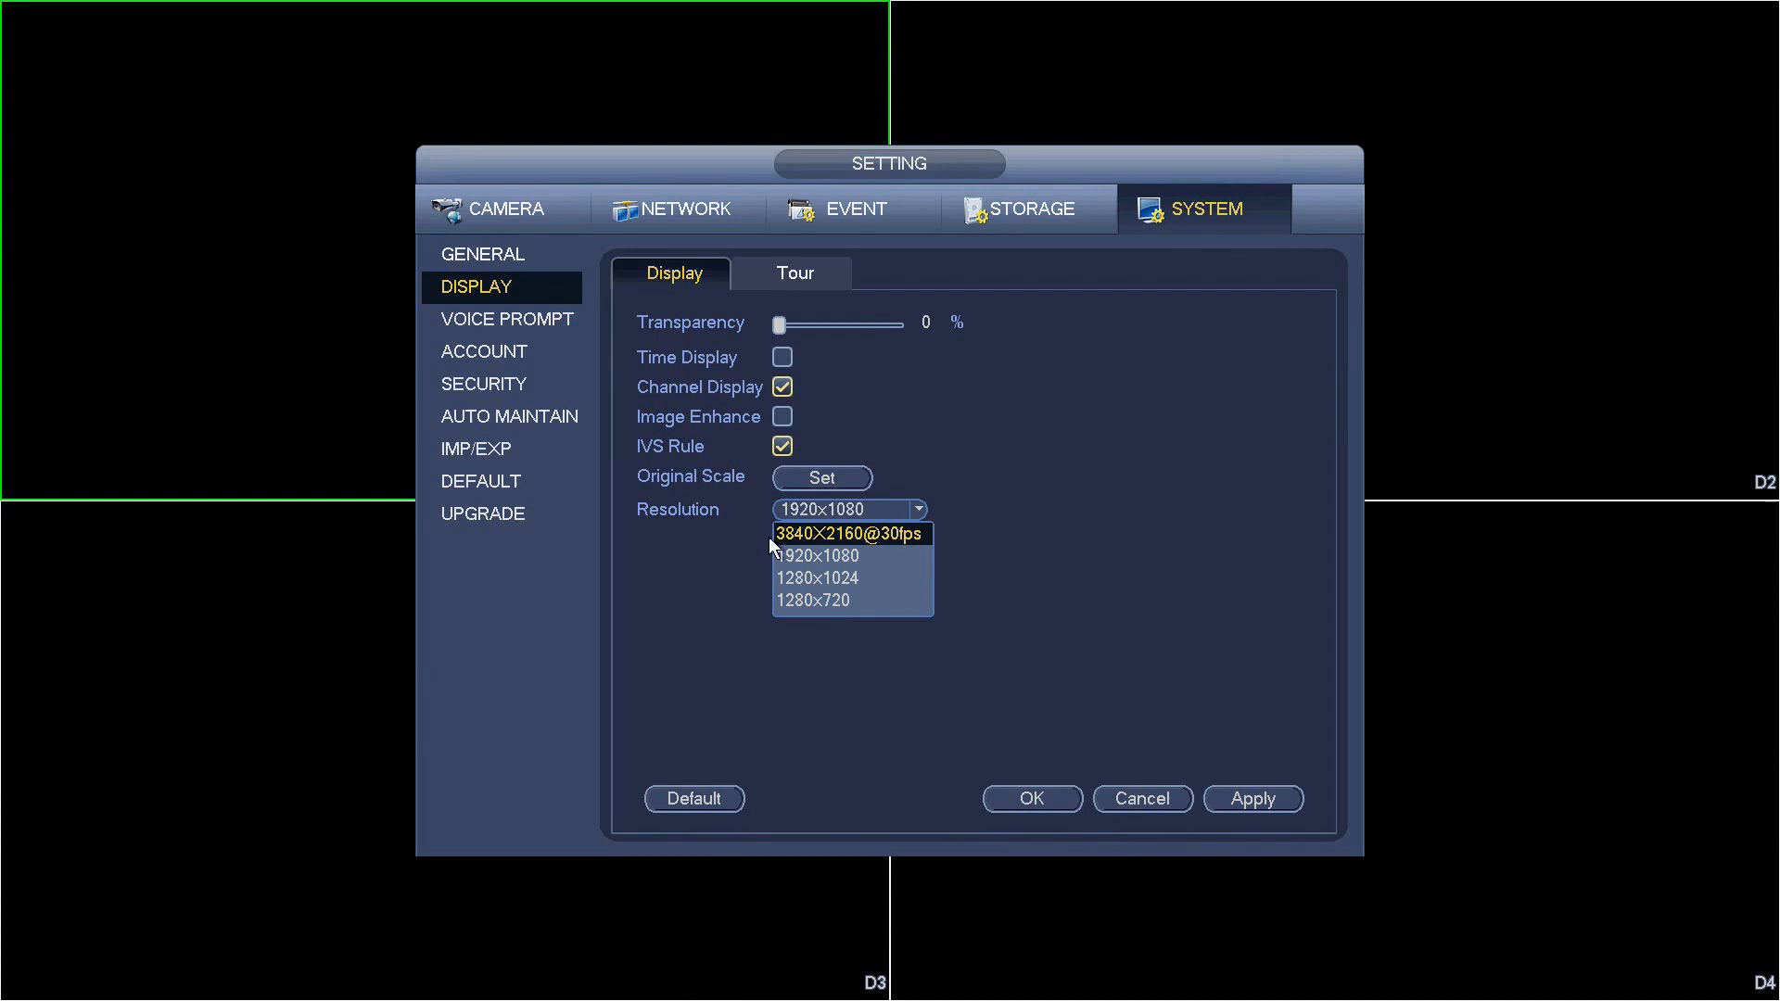
mouse_move(815, 545)
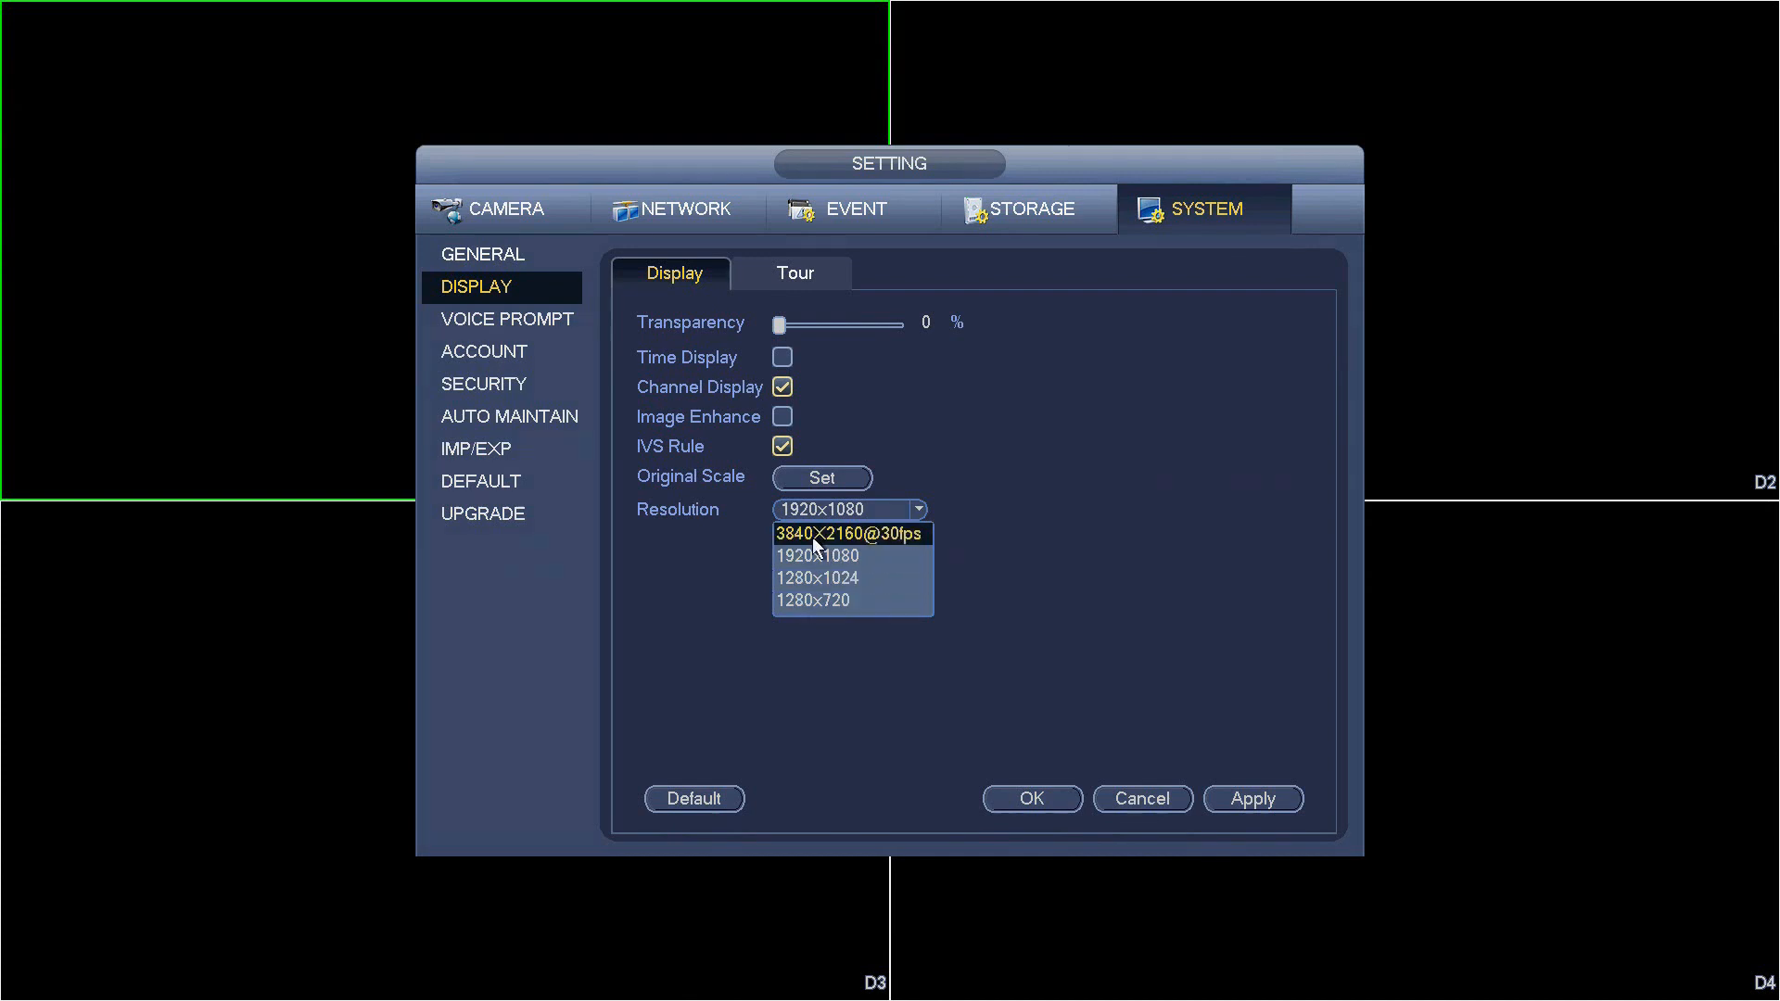
mouse_move(822, 551)
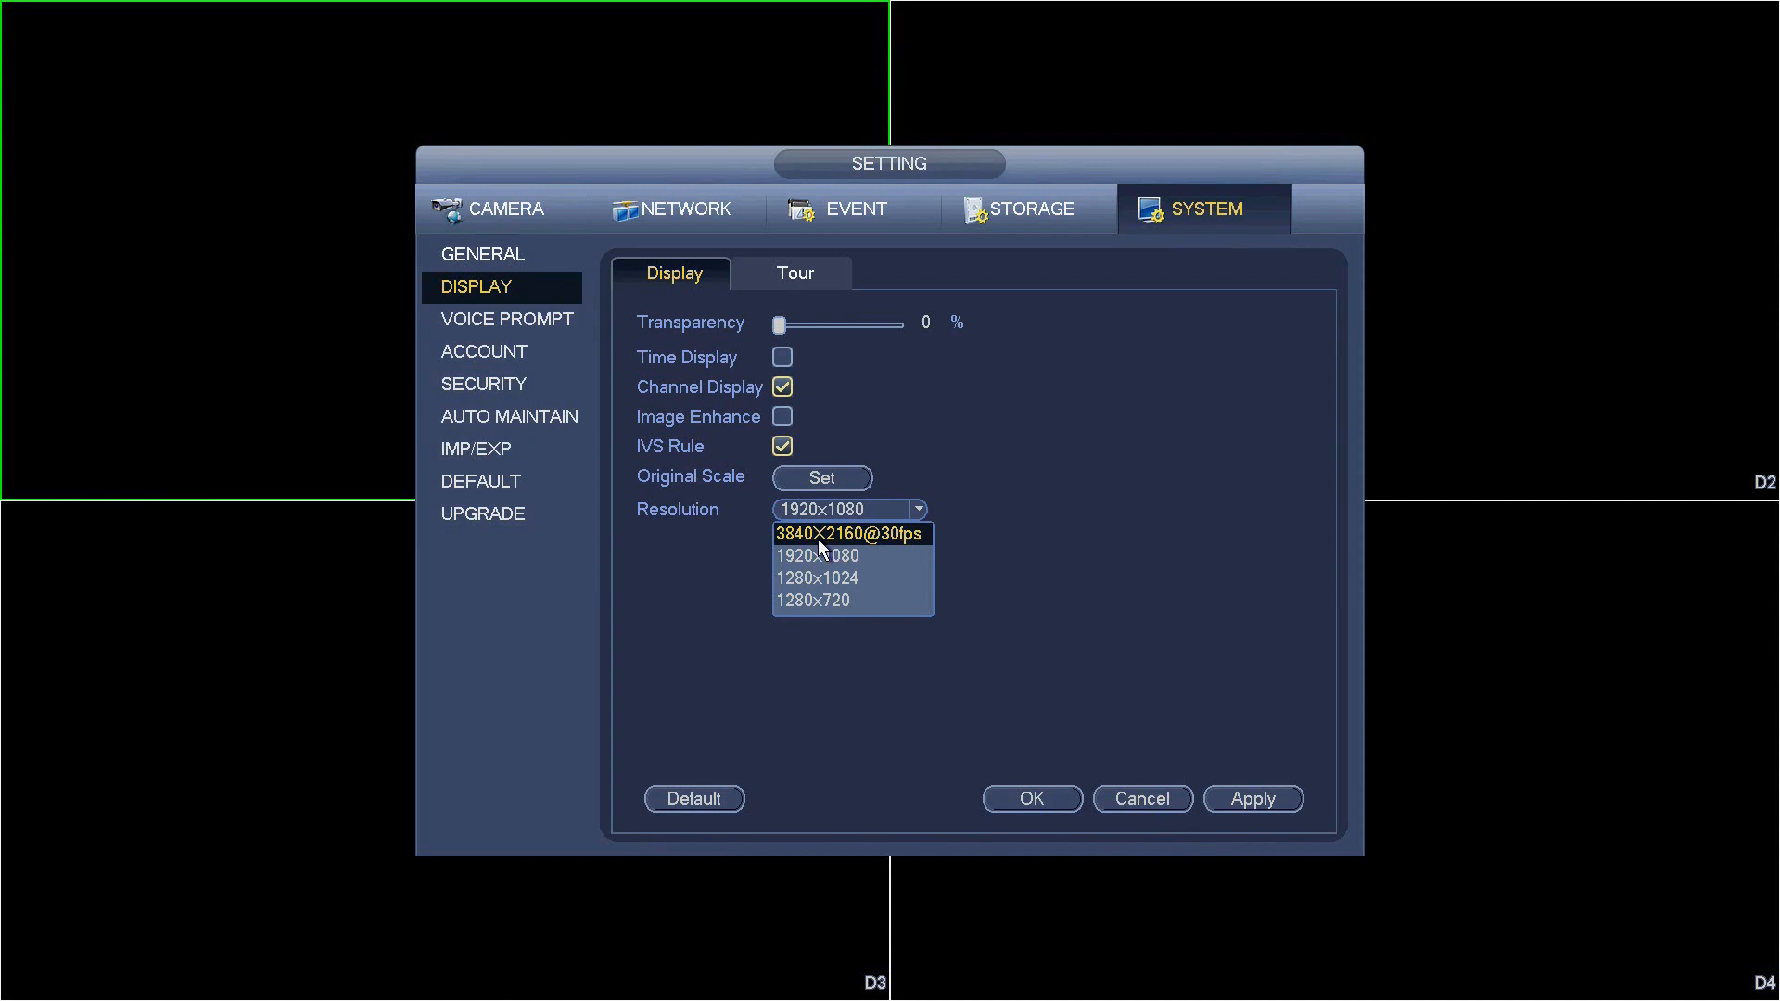
mouse_move(816, 600)
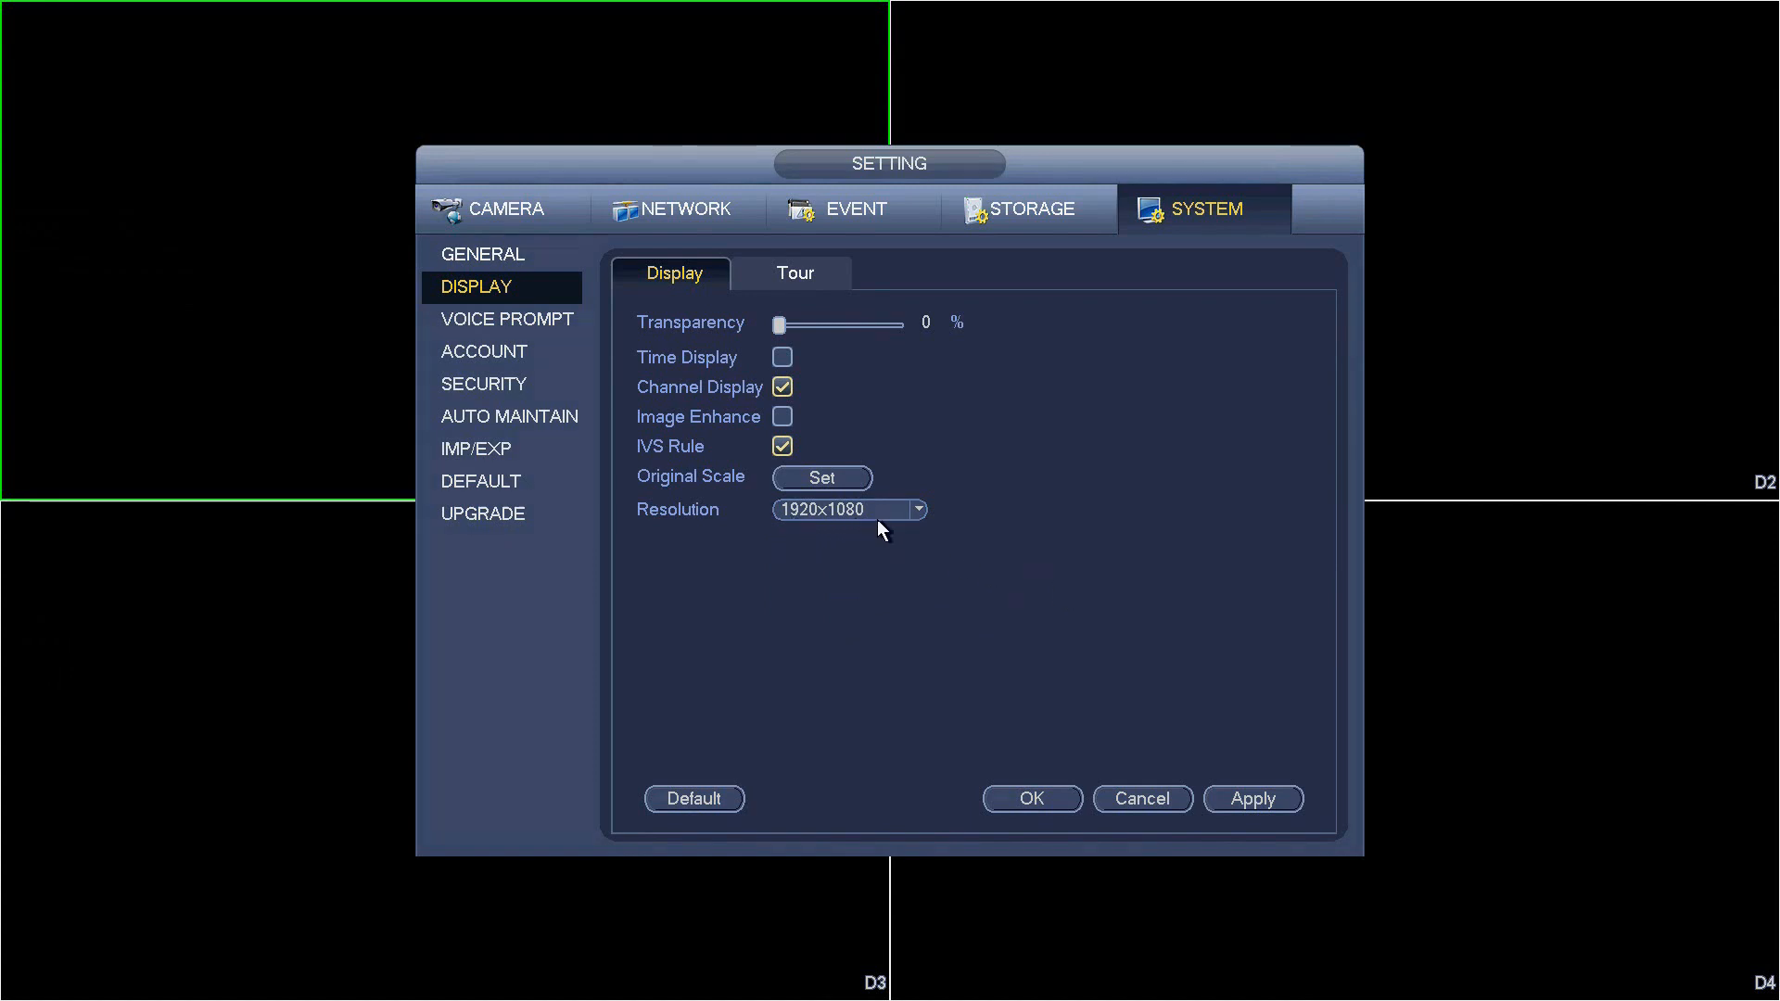
Step: Set the display output resolution to 1280x720 from the Resolution list
click(917, 508)
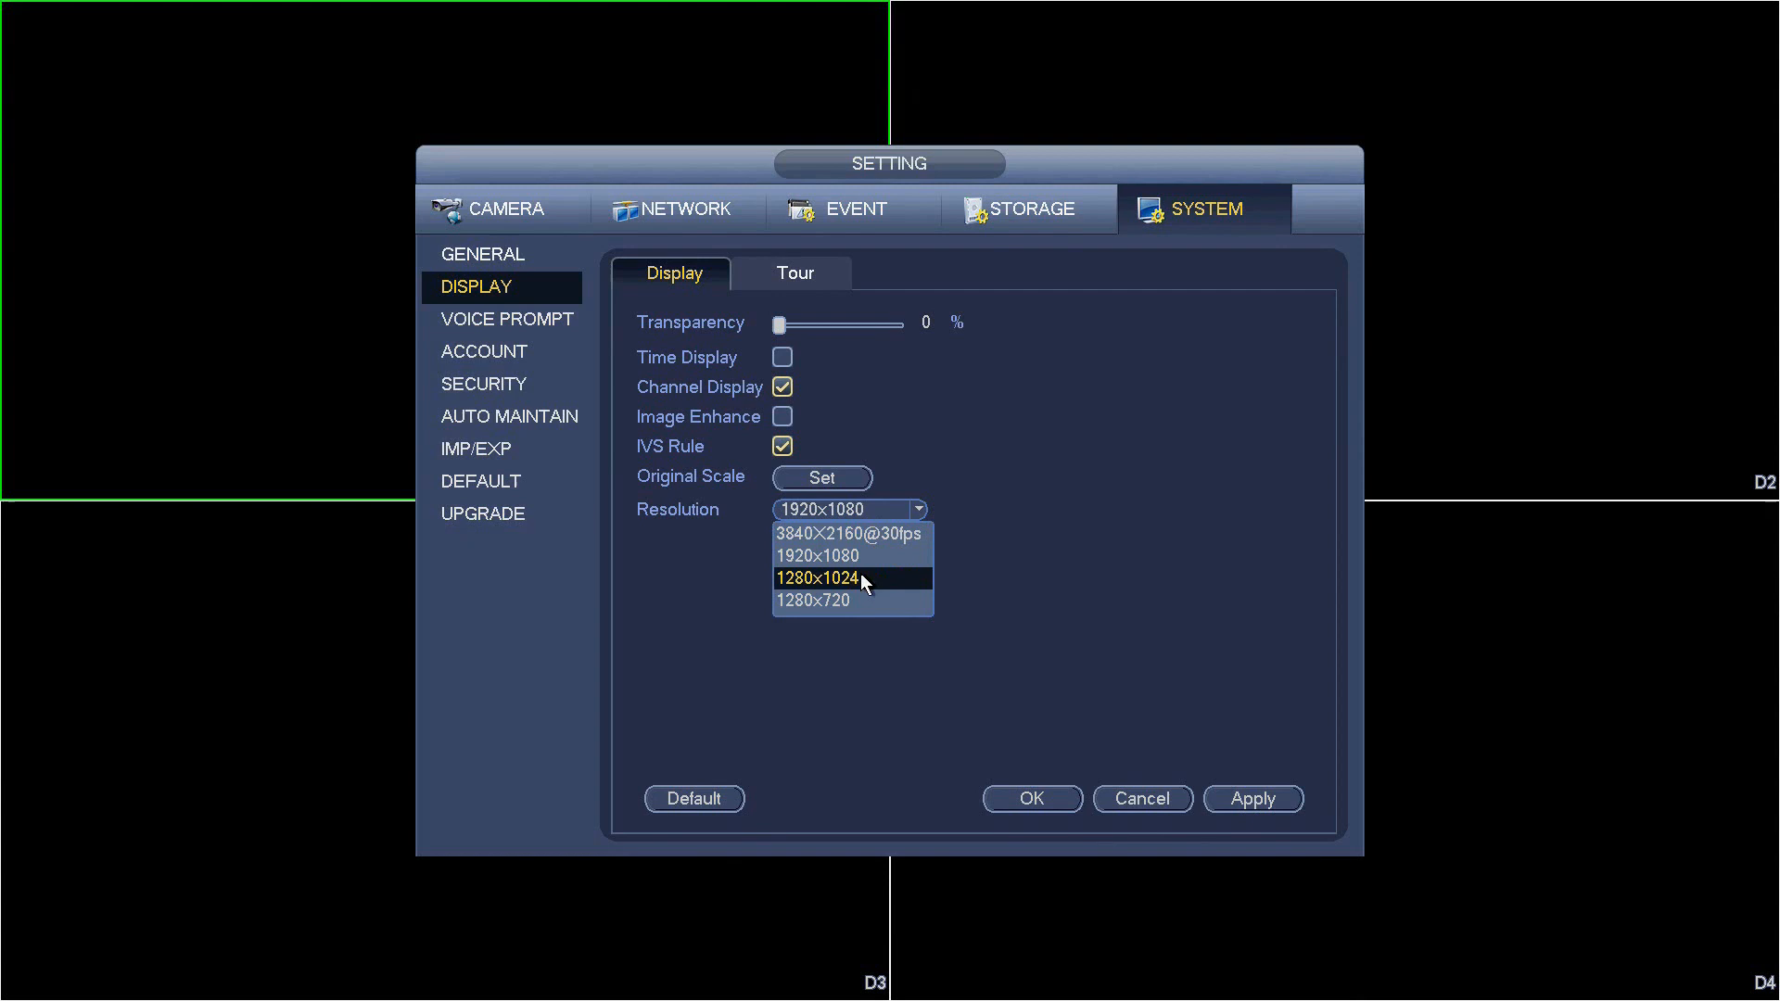
mouse_move(851, 601)
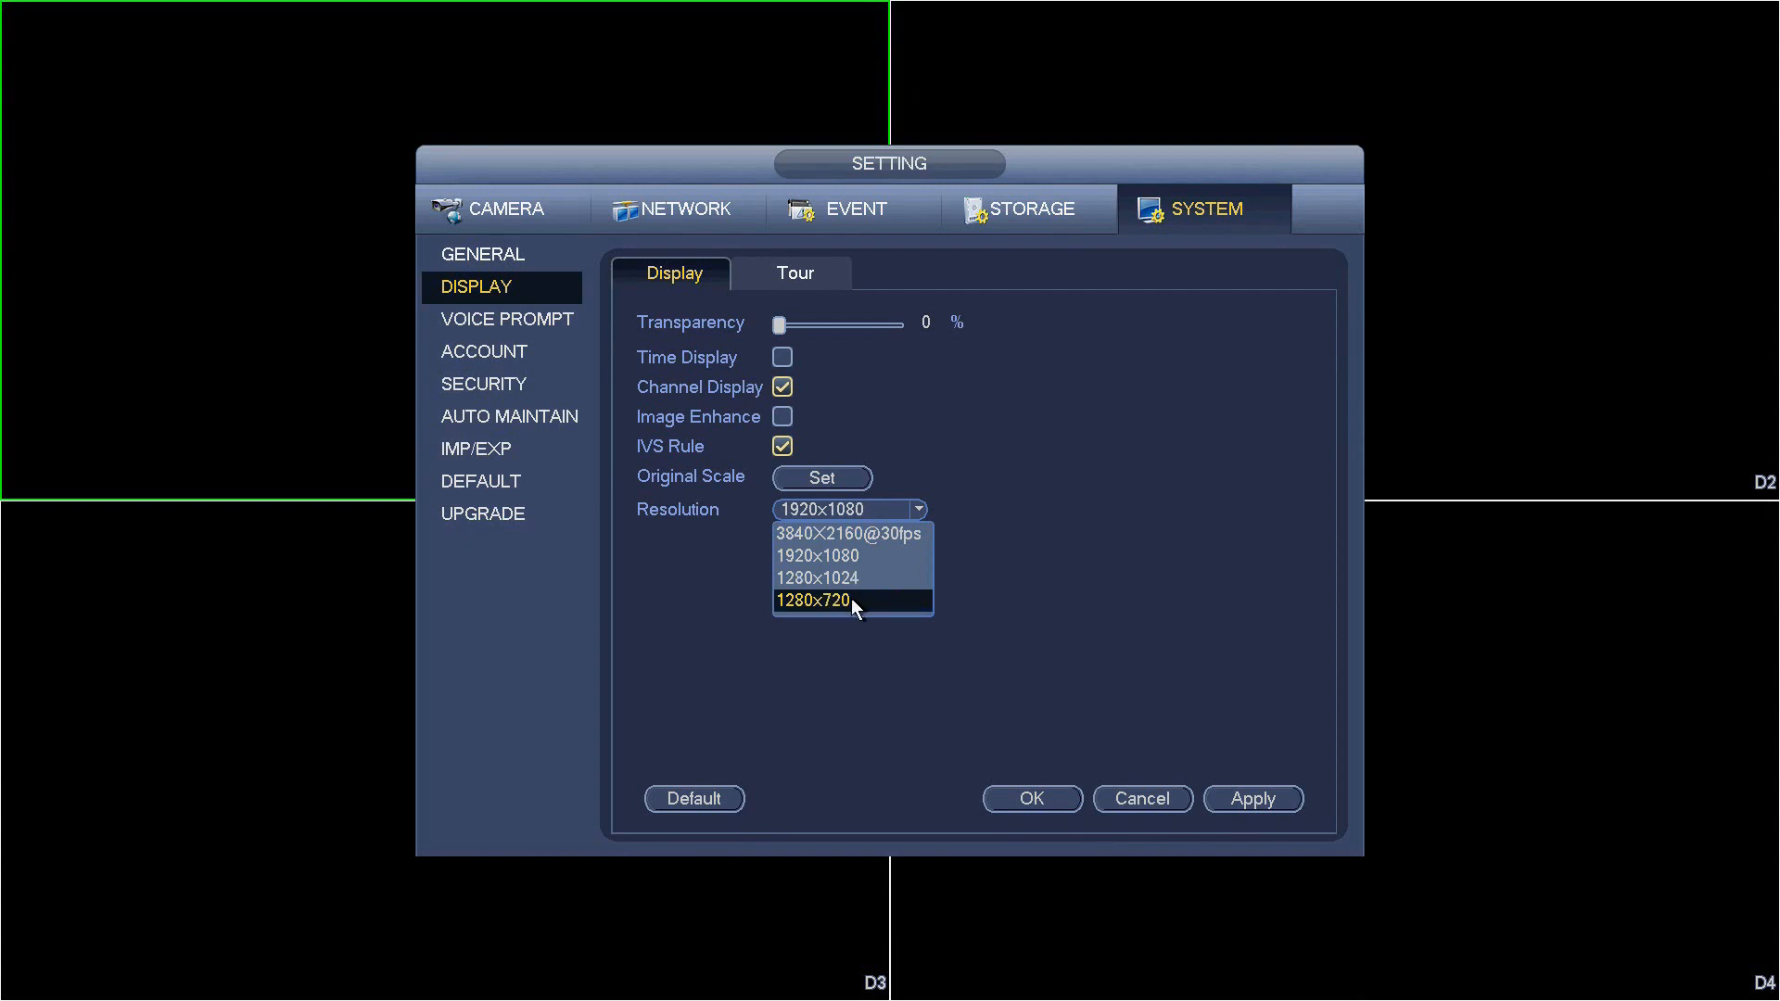
mouse_move(851, 578)
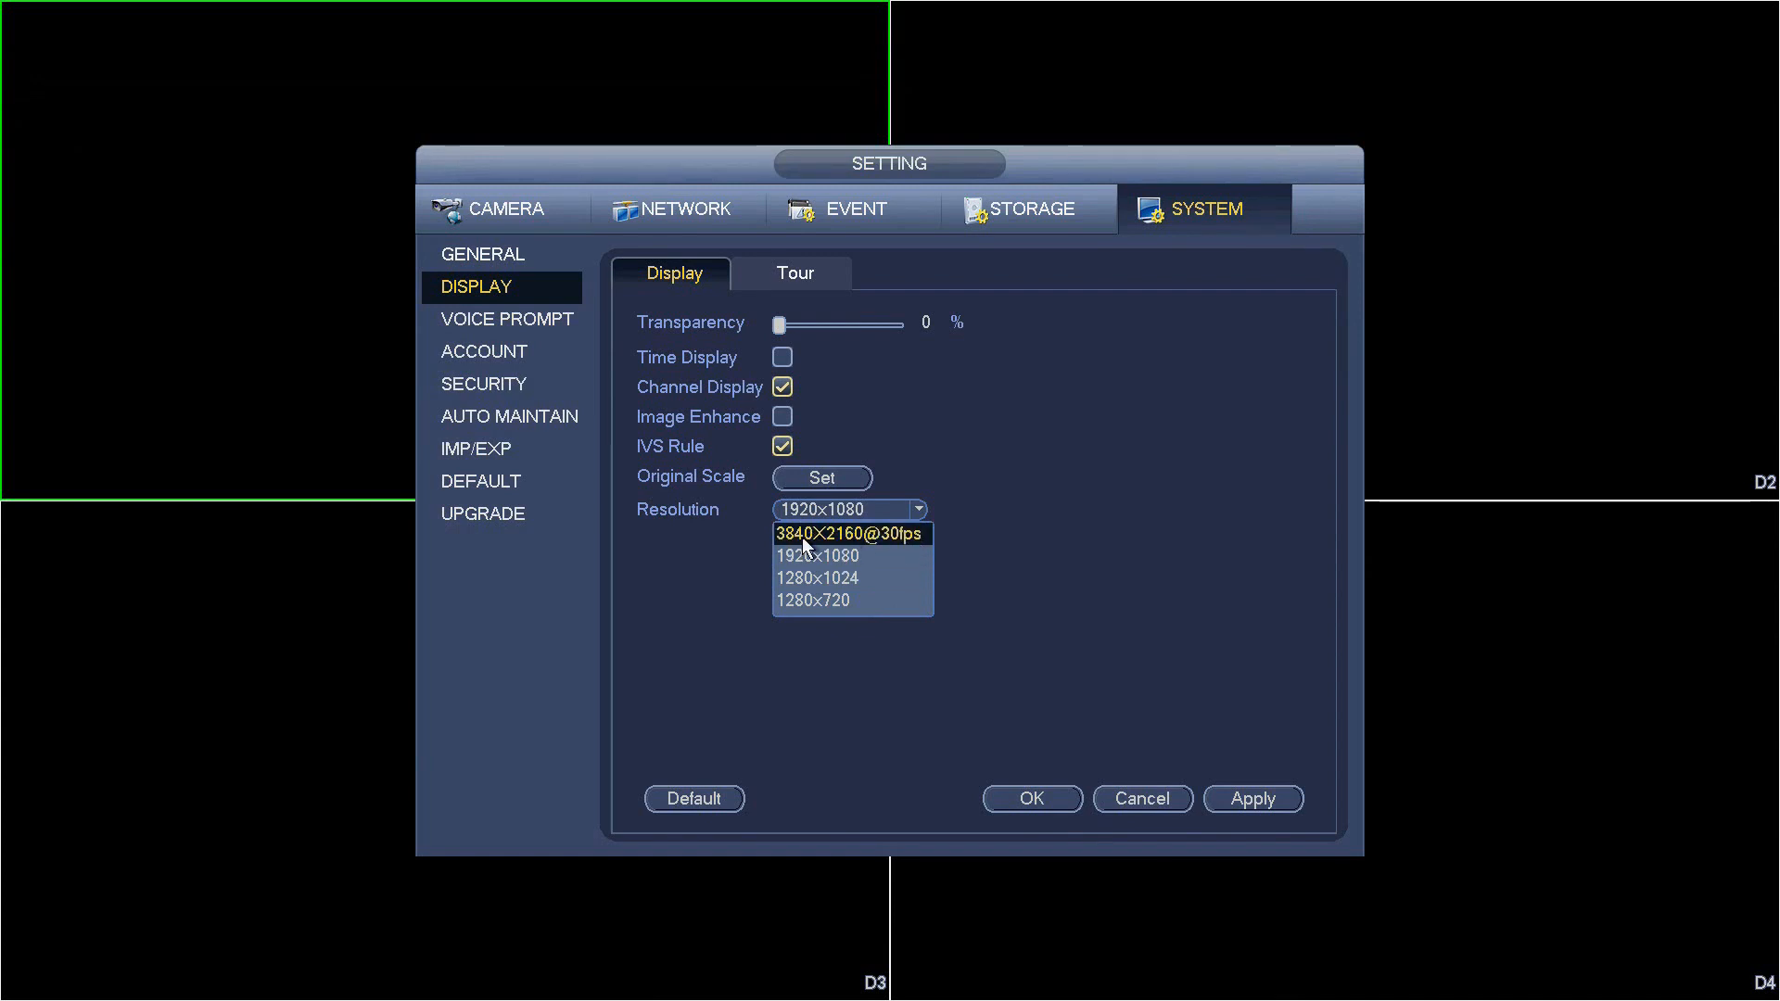
mouse_move(873, 545)
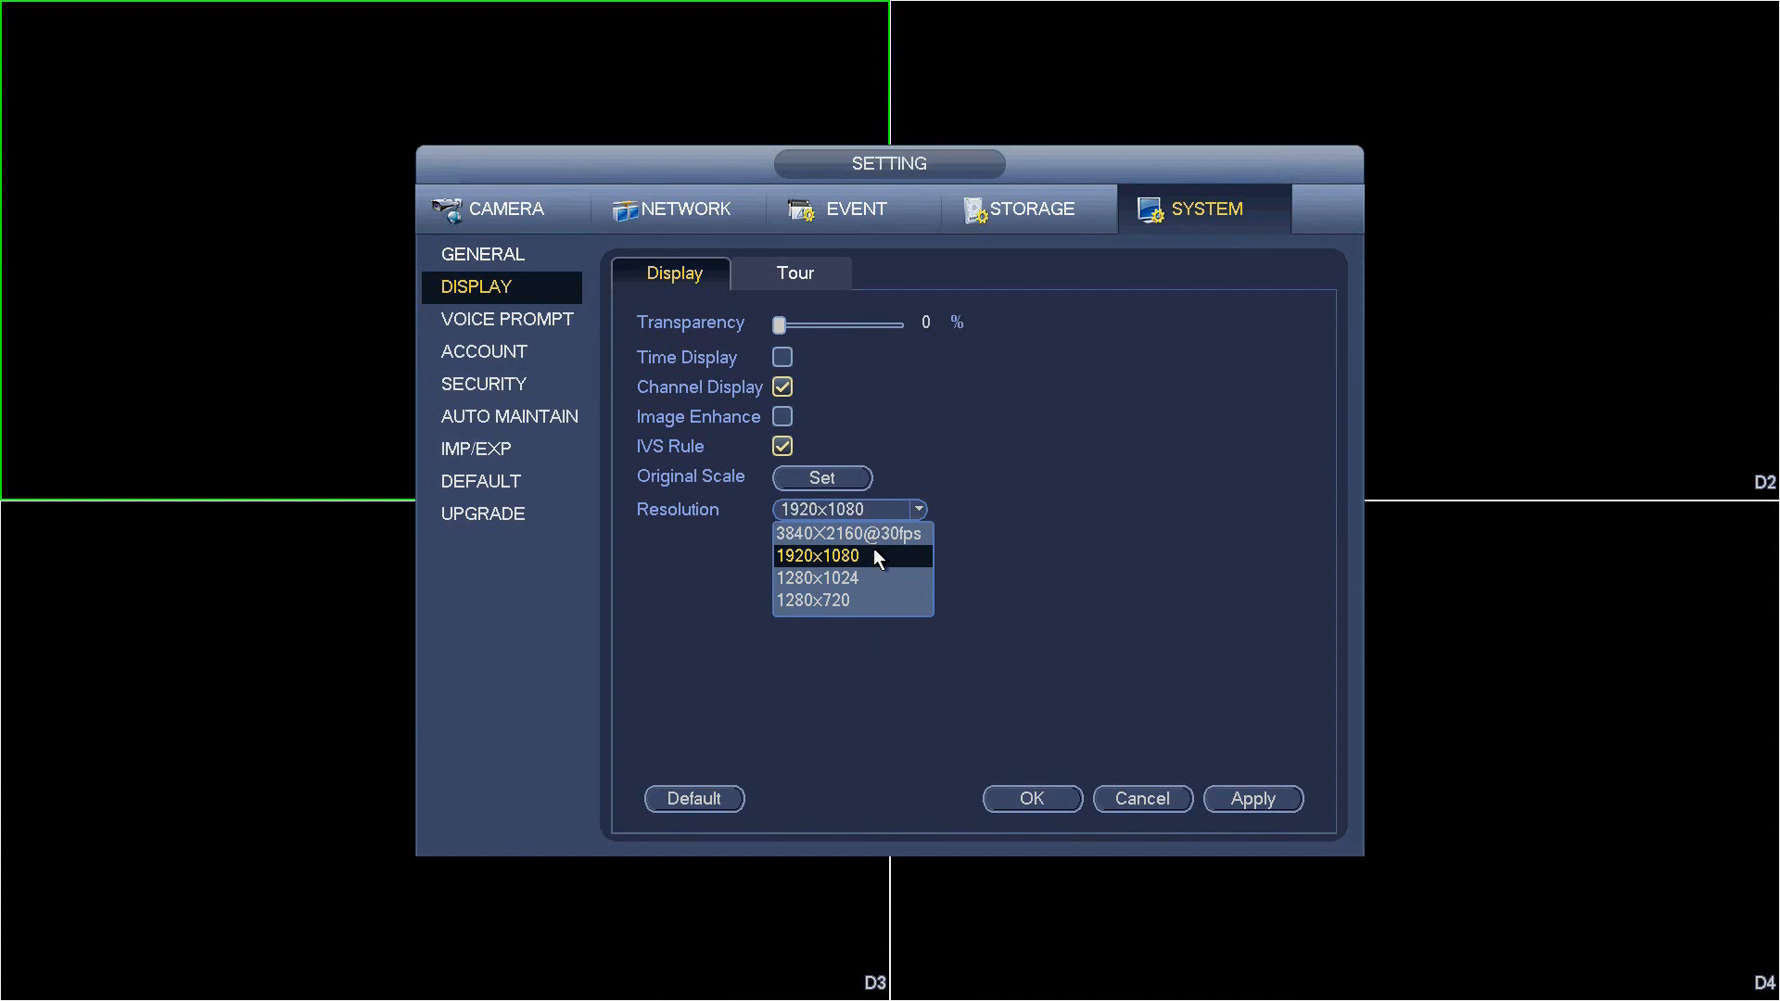
click(814, 599)
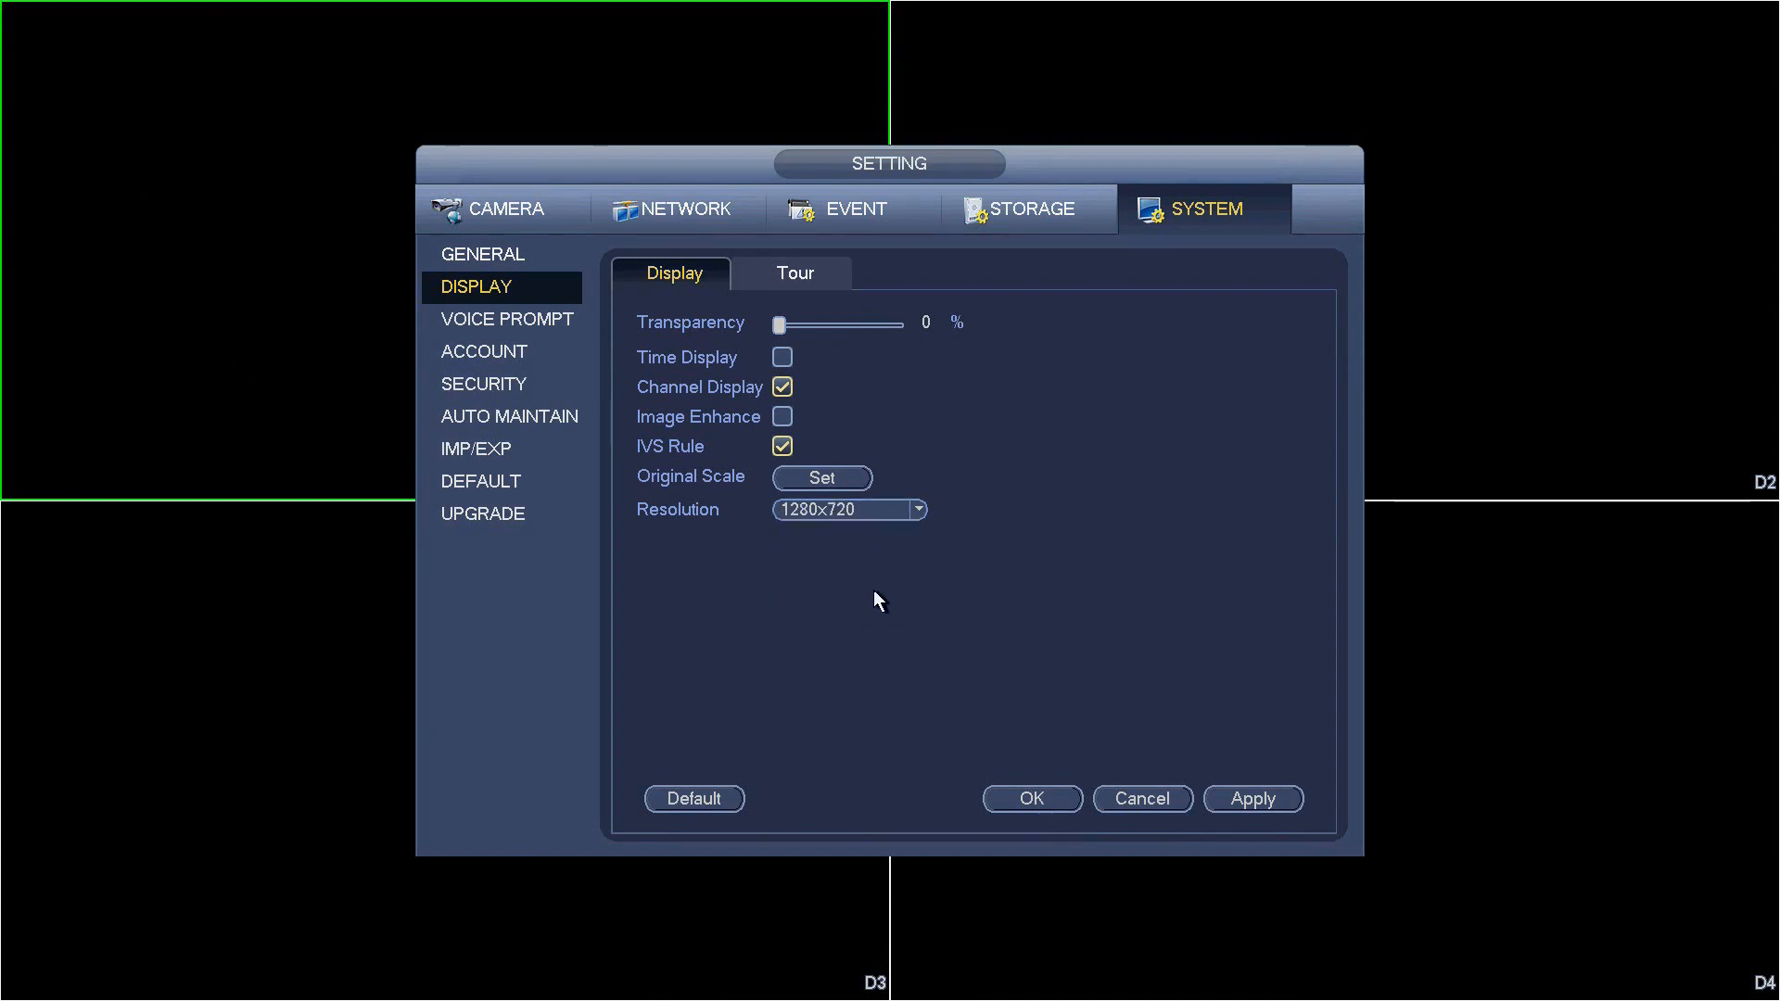